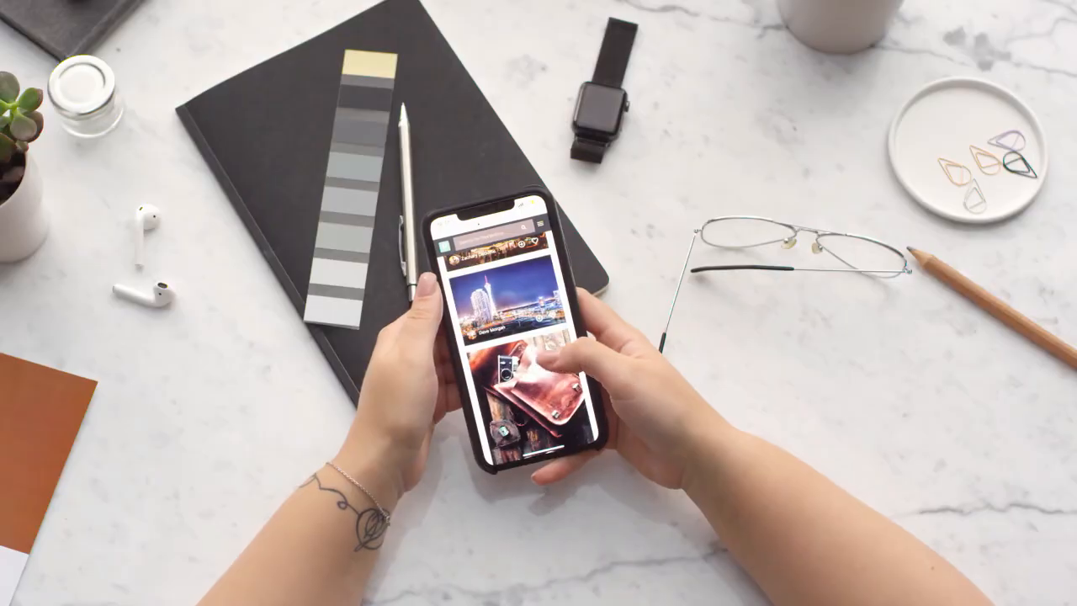
Step: Open the vintage camera-on-brown-leather photo from the feed full-screen
click(538, 370)
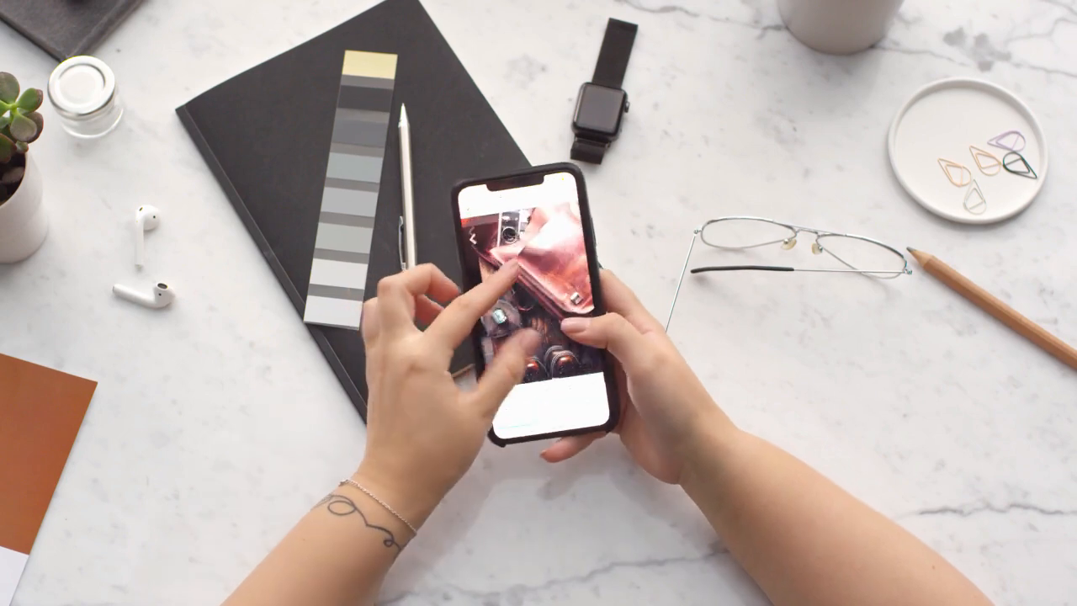